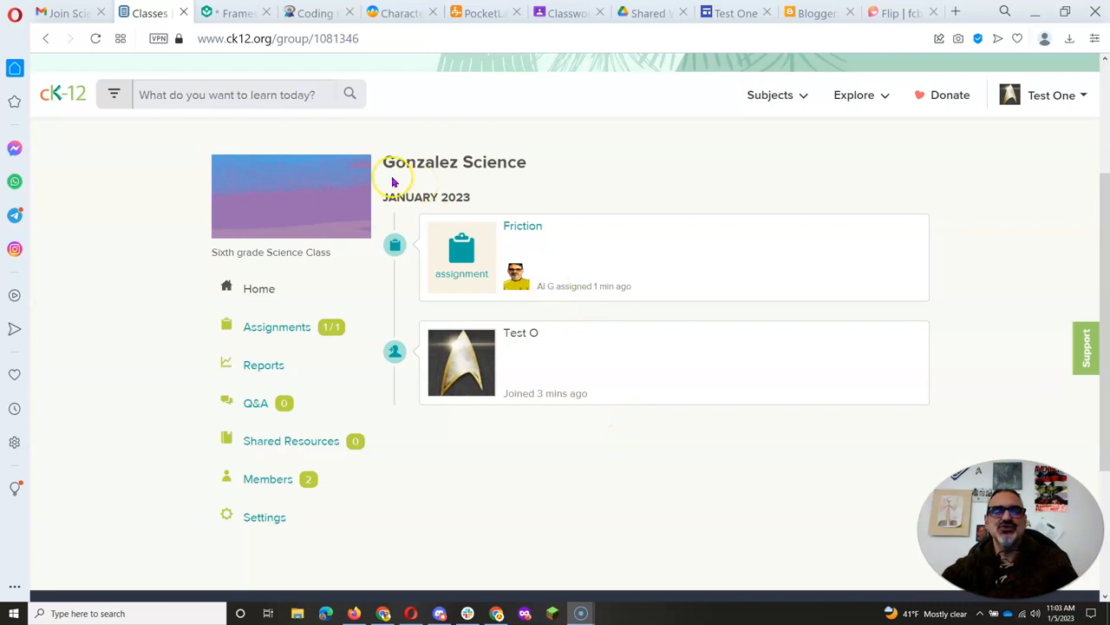
{"action": "mouse_move", "coordinate": [722, 239]}
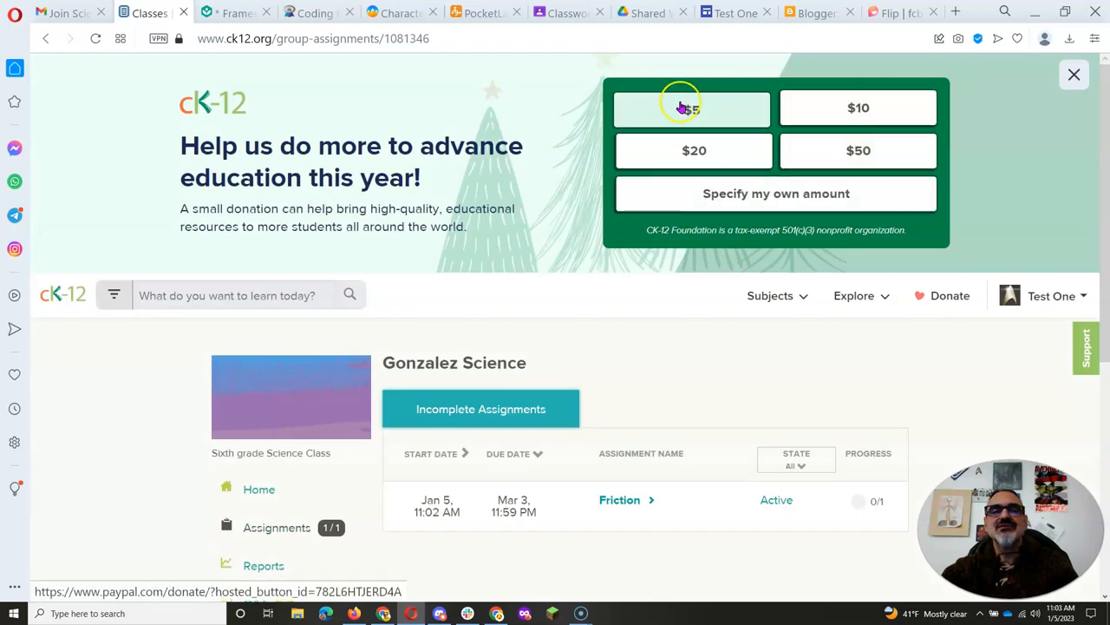
Step: Dismiss the donation banner so the Gonzalez Science assignments list is fully visible
{"action": "left_click", "coordinate": [1074, 75]}
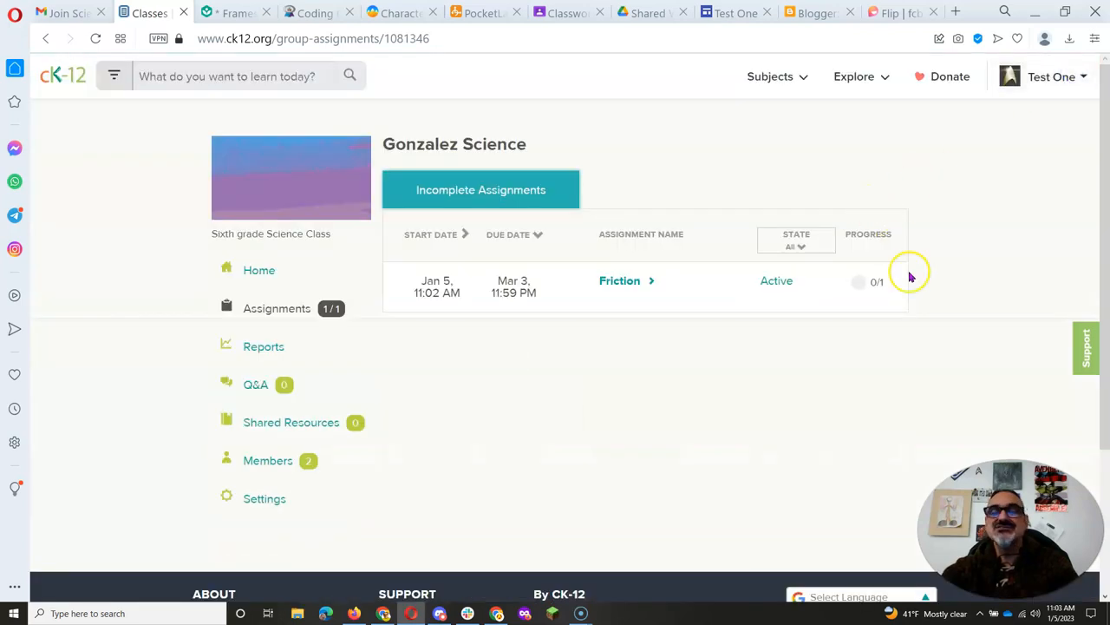
{"action": "mouse_move", "coordinate": [909, 277]}
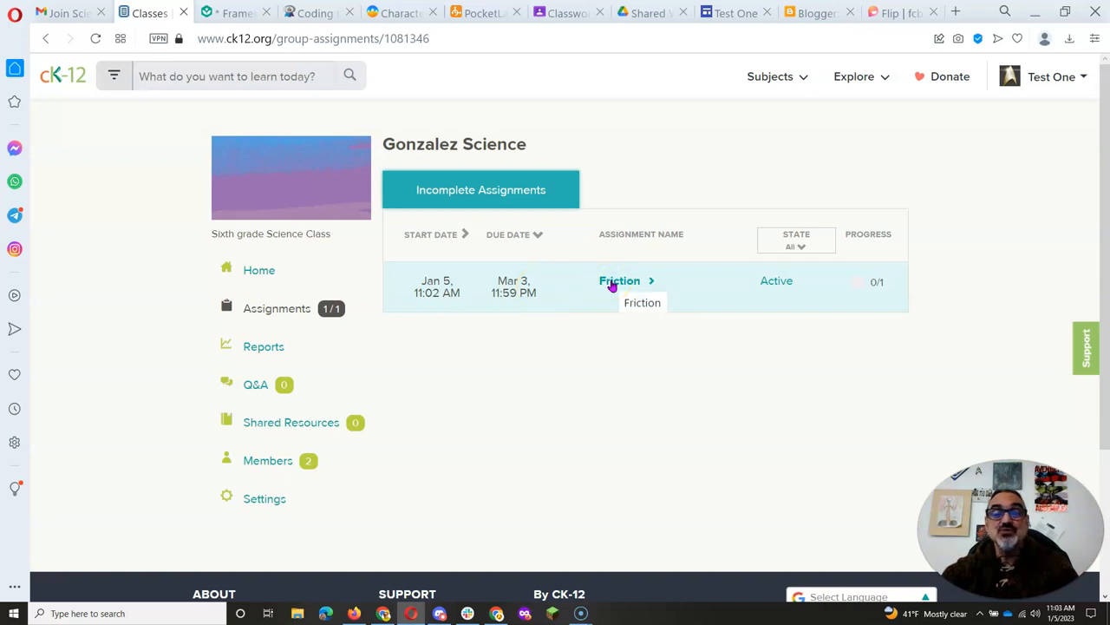
Step: Reveal the Friction assignment's details: read and answer questions, started Jan 5, 0/1 completed
{"action": "left_click", "coordinate": [620, 281]}
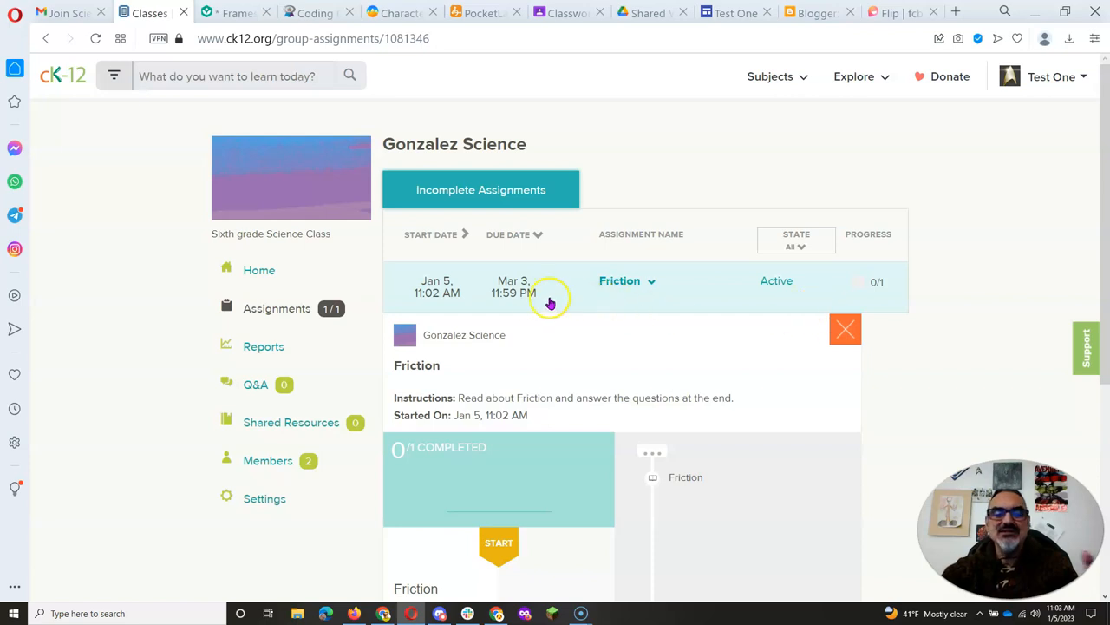
{"action": "mouse_move", "coordinate": [534, 299]}
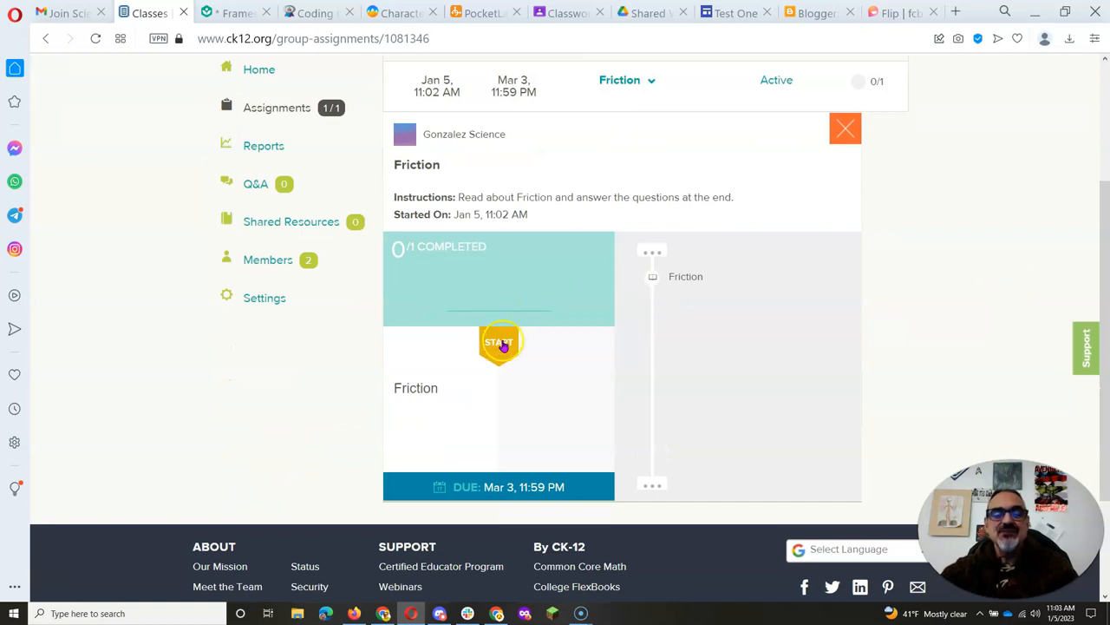
Step: Start the Friction lesson and read down to its Summary and four Review questions
{"action": "left_click", "coordinate": [500, 340]}
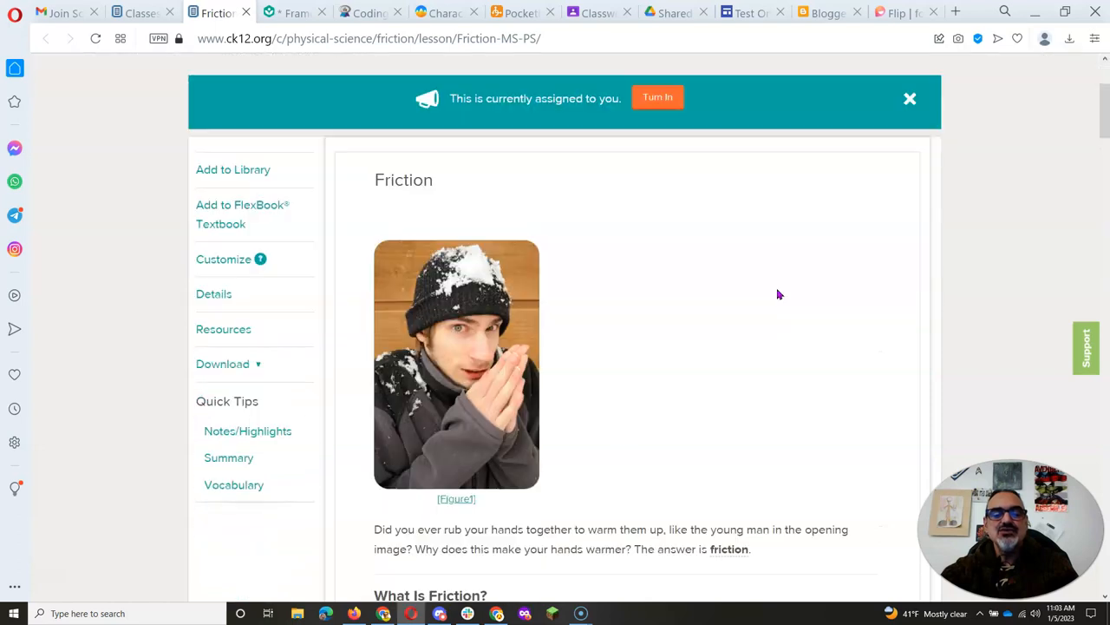
{"action": "scroll", "scroll_direction": "down", "scroll_amount": 3}
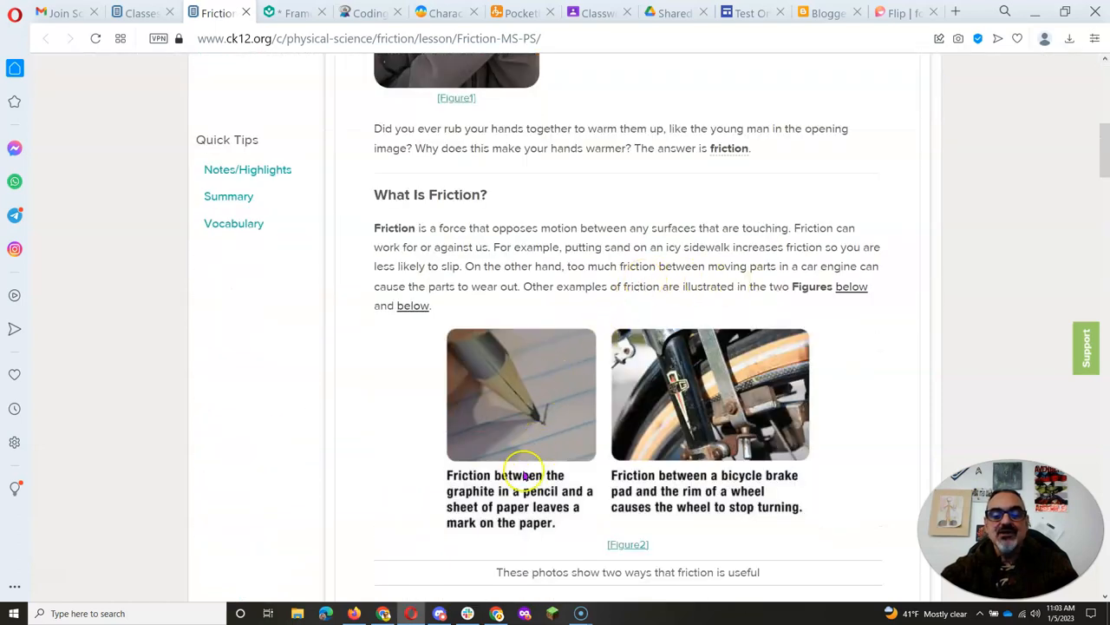
{"action": "scroll", "scroll_direction": "down", "scroll_amount": 3}
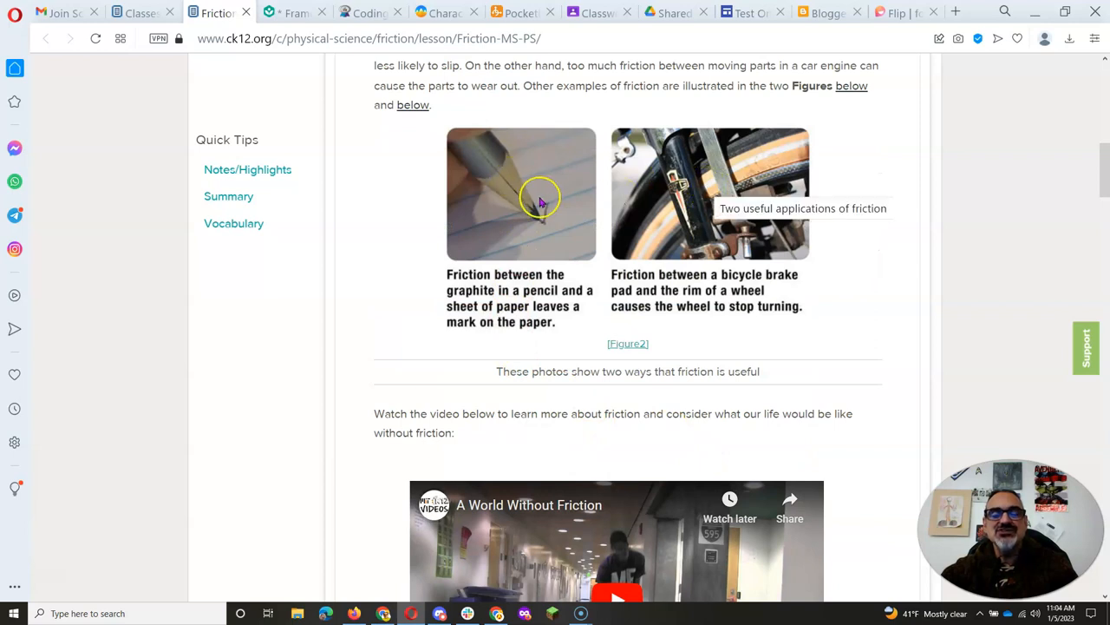
{"action": "mouse_move", "coordinate": [727, 292]}
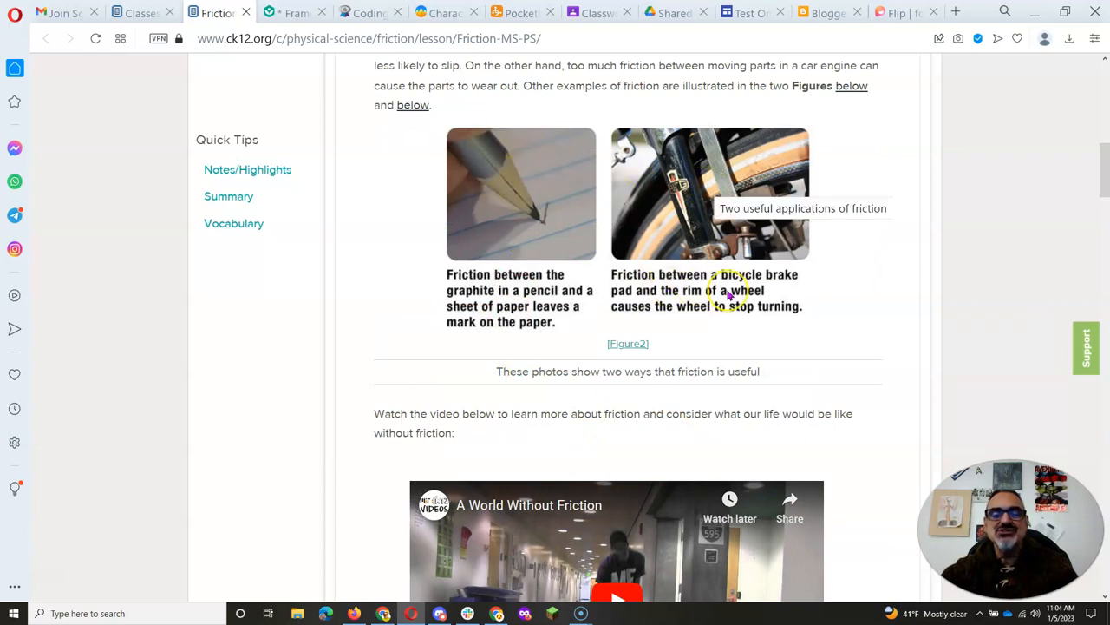
{"action": "scroll", "scroll_direction": "down", "scroll_amount": 3}
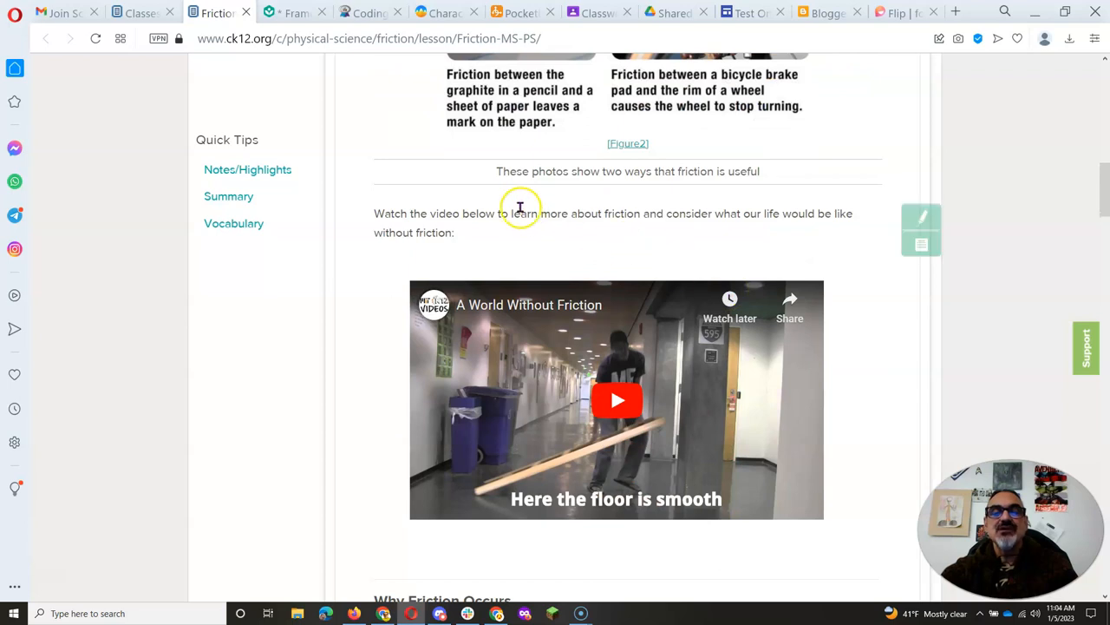
{"action": "mouse_move", "coordinate": [732, 247]}
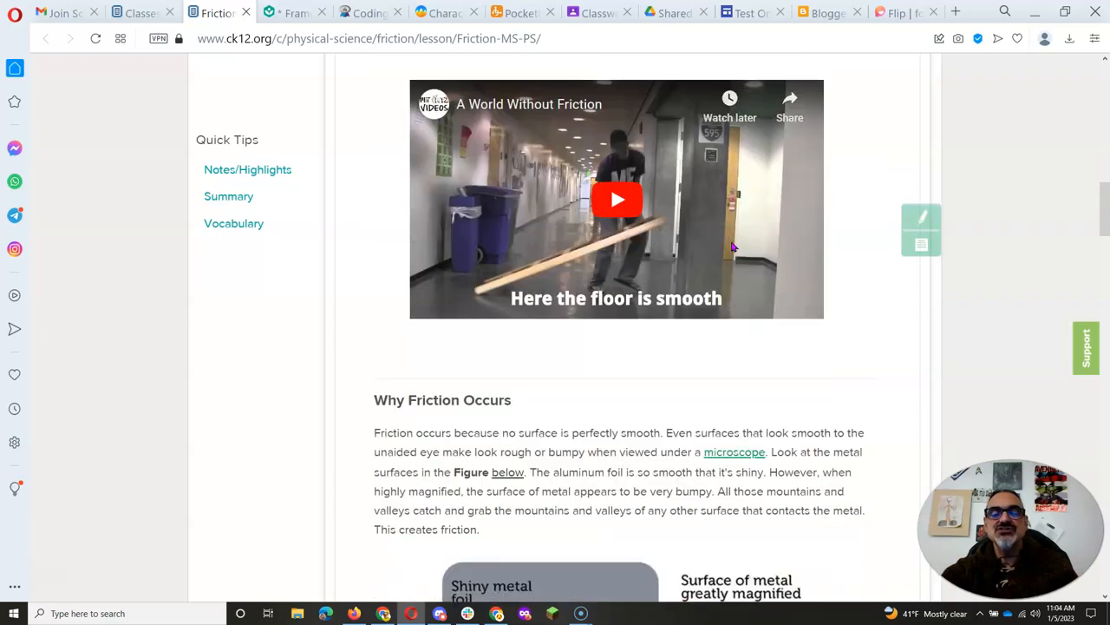
{"action": "scroll", "scroll_direction": "down", "scroll_amount": 3}
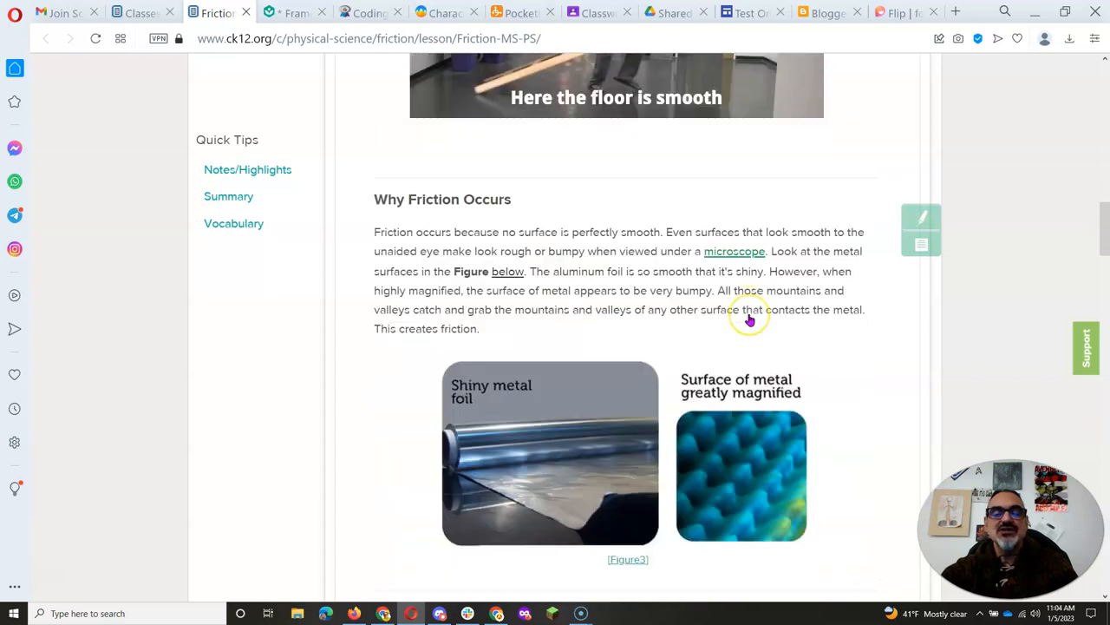
{"action": "scroll", "scroll_direction": "down", "scroll_amount": 3}
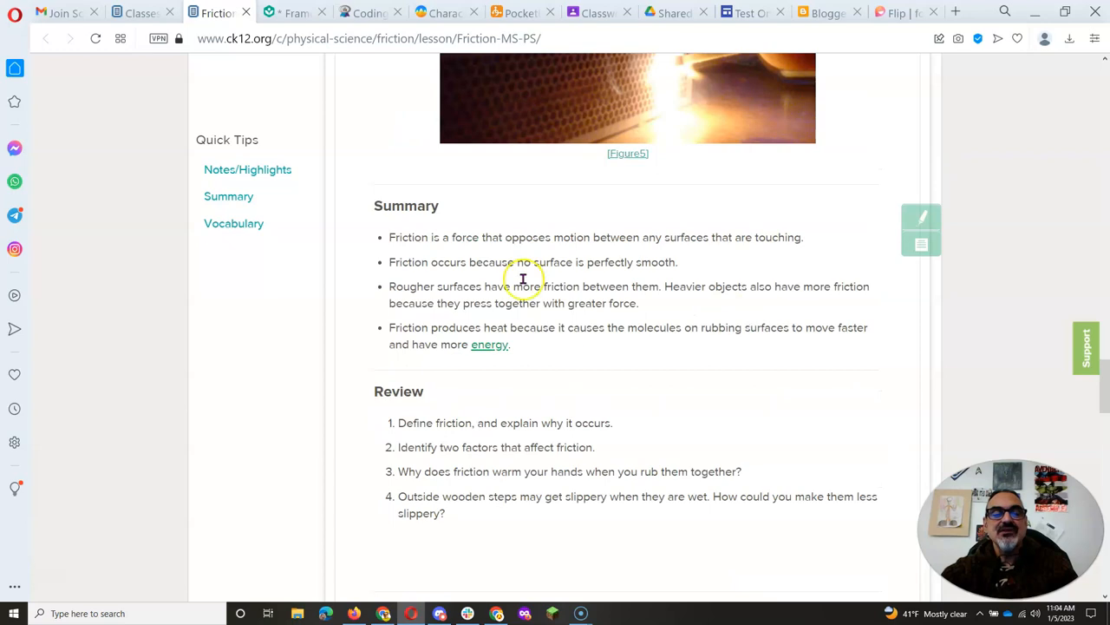
{"action": "scroll", "scroll_direction": "down", "scroll_amount": 3}
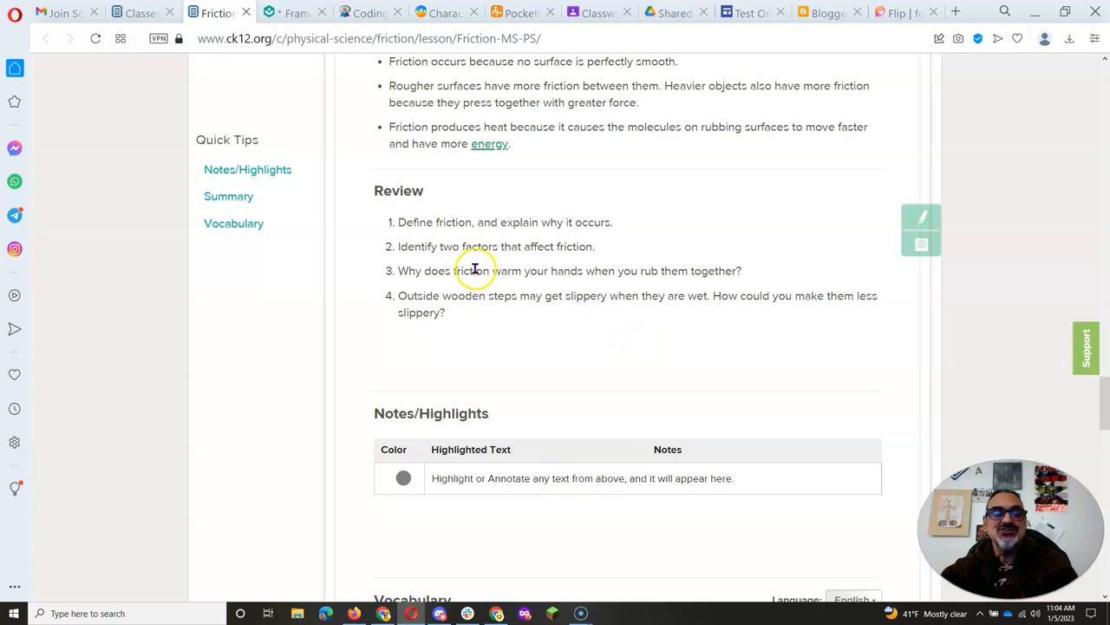
{"action": "mouse_move", "coordinate": [399, 222]}
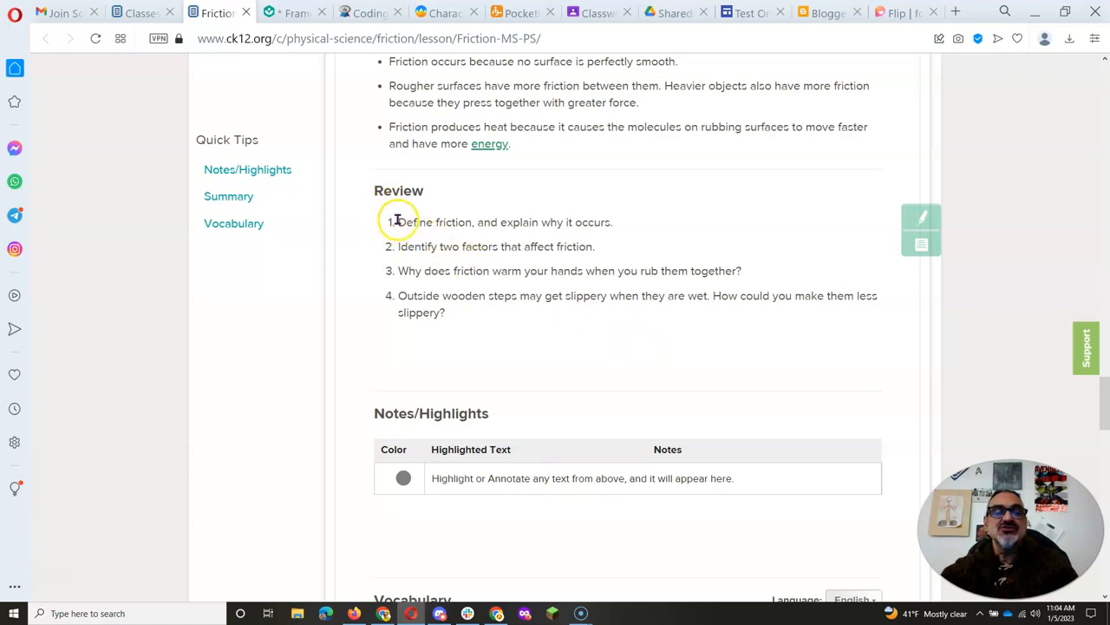
{"action": "double_click", "coordinate": [399, 189]}
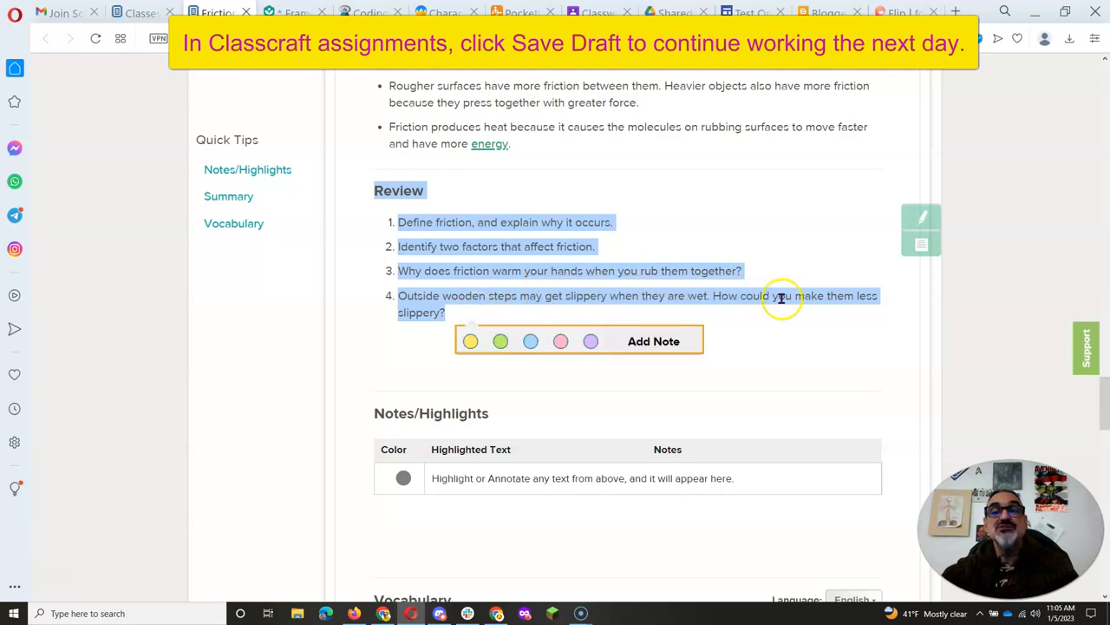
{"action": "mouse_move", "coordinate": [802, 327]}
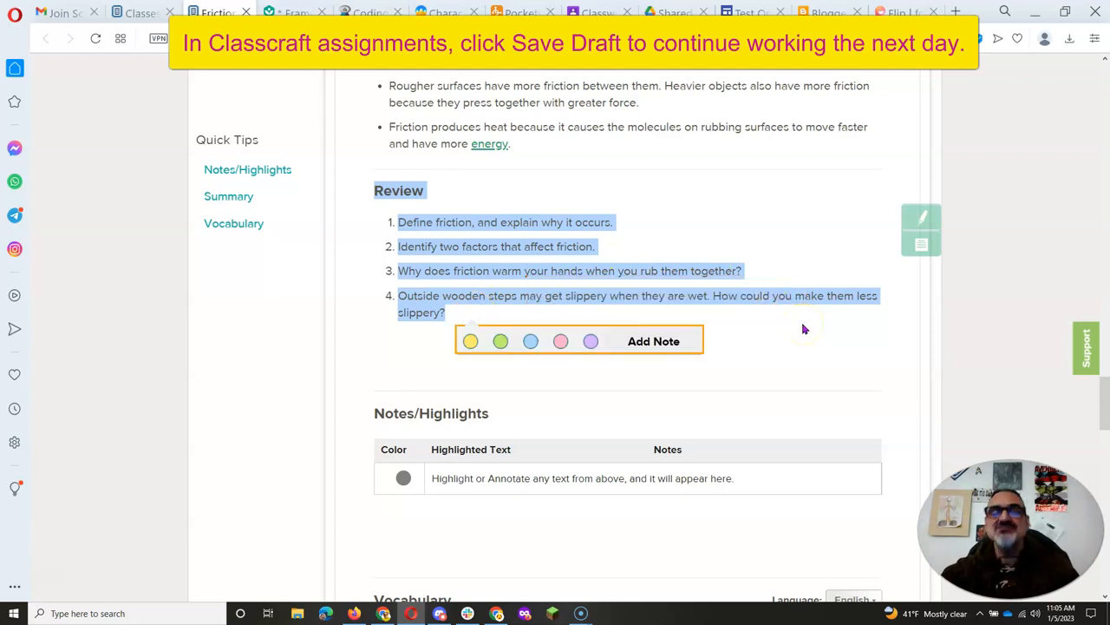